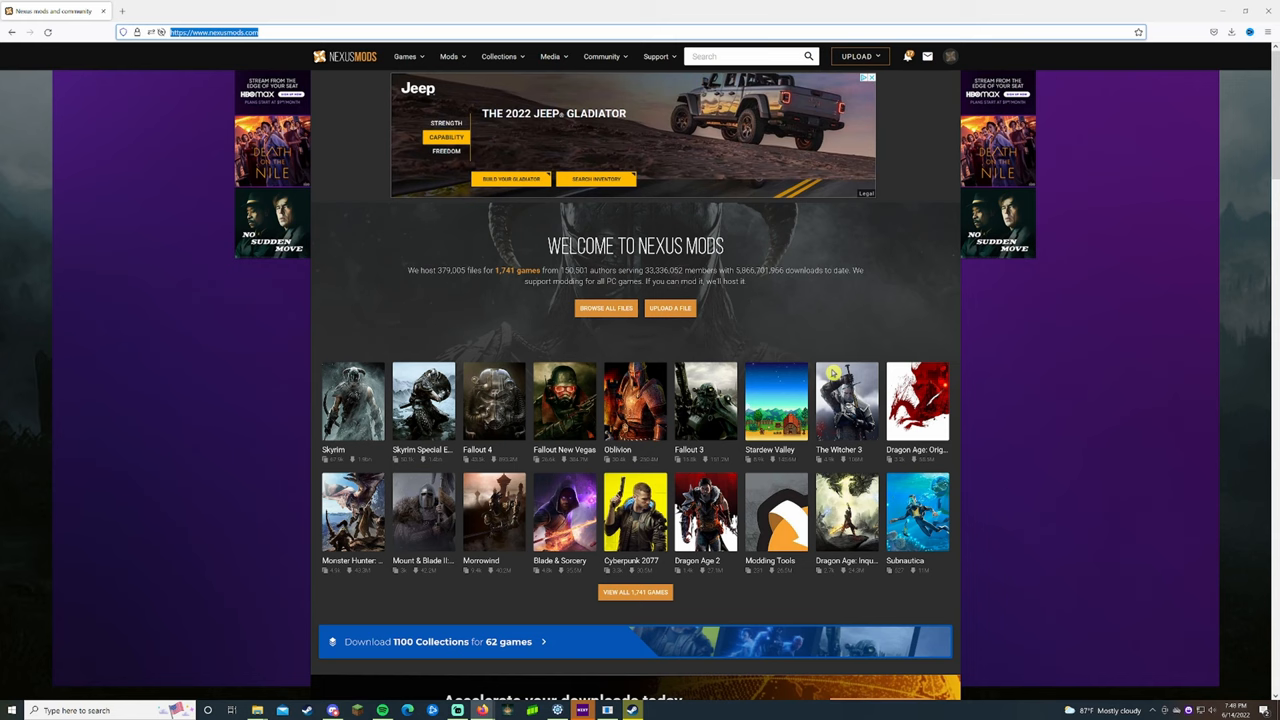
# Step: Search Nexus Mods for 'My Time at Sandrock'
pyautogui.scroll(-3)
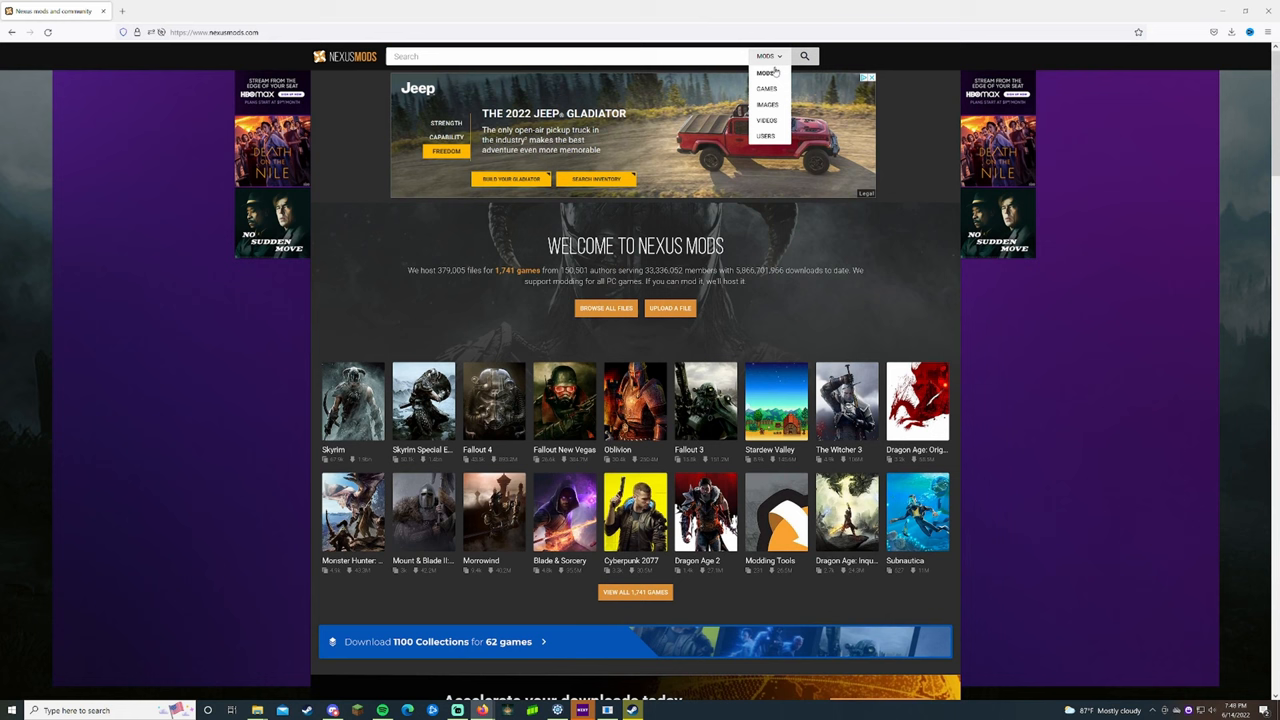
pyautogui.write('My Time at Sandrock')
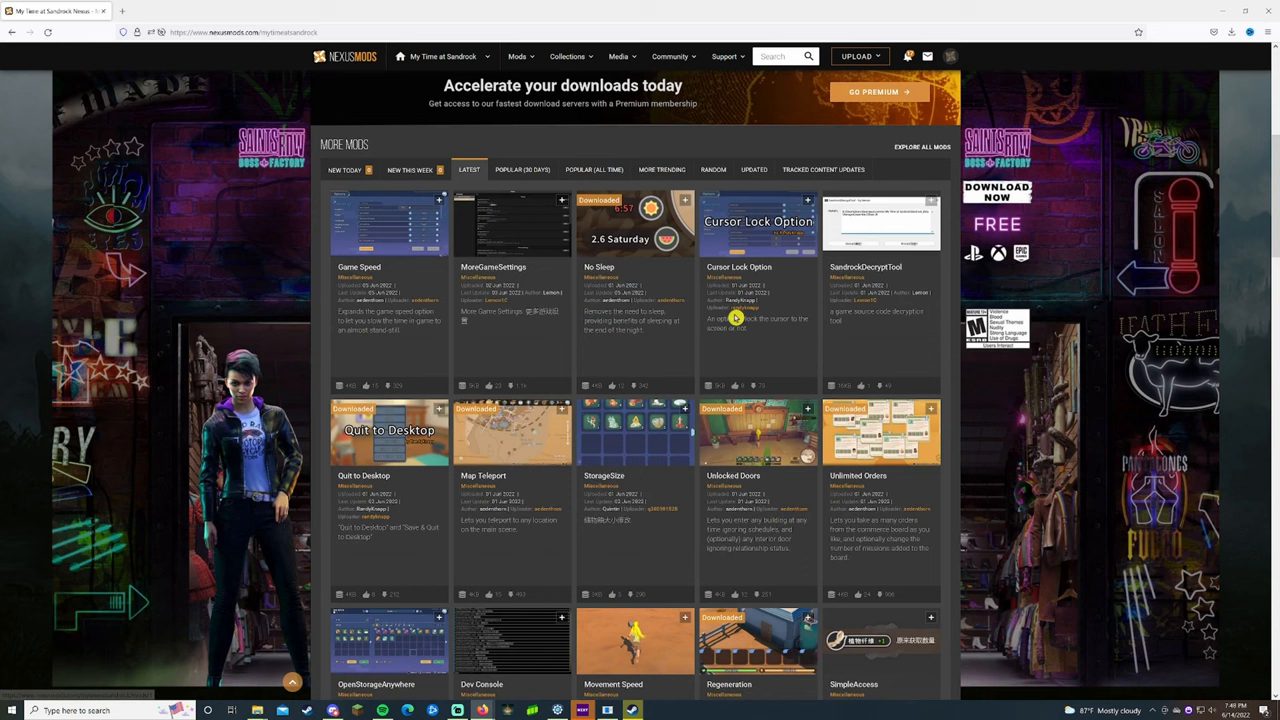
# Step: Read the Regeneration mod description, then follow its BepInEx Unity Installer link
pyautogui.click(594, 169)
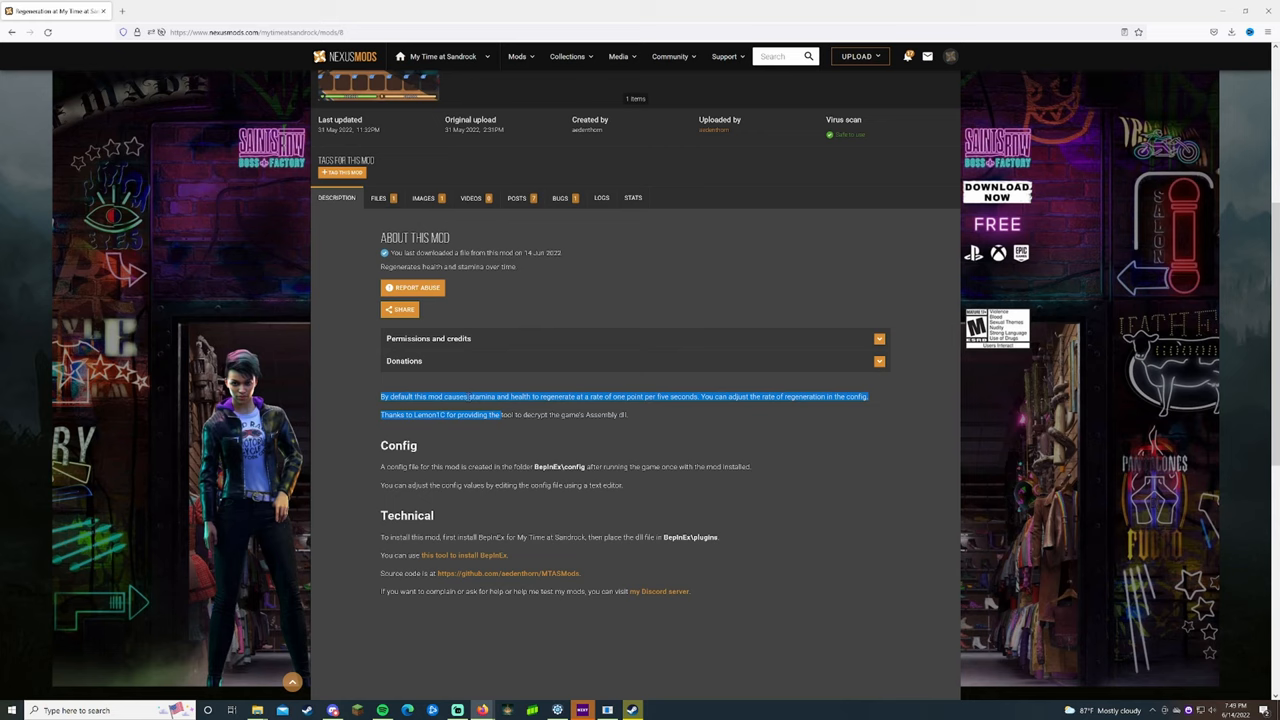
pyautogui.scroll(-3)
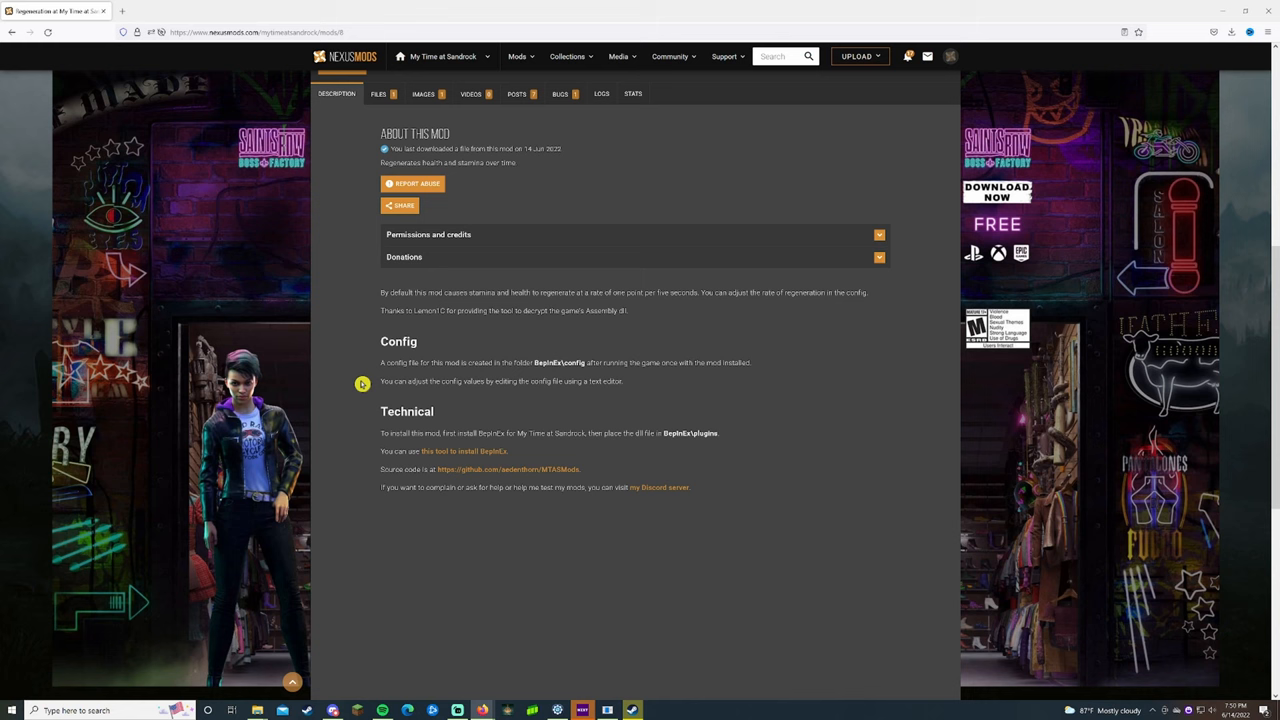
pyautogui.moveTo(380, 433); pyautogui.dragTo(523, 433)
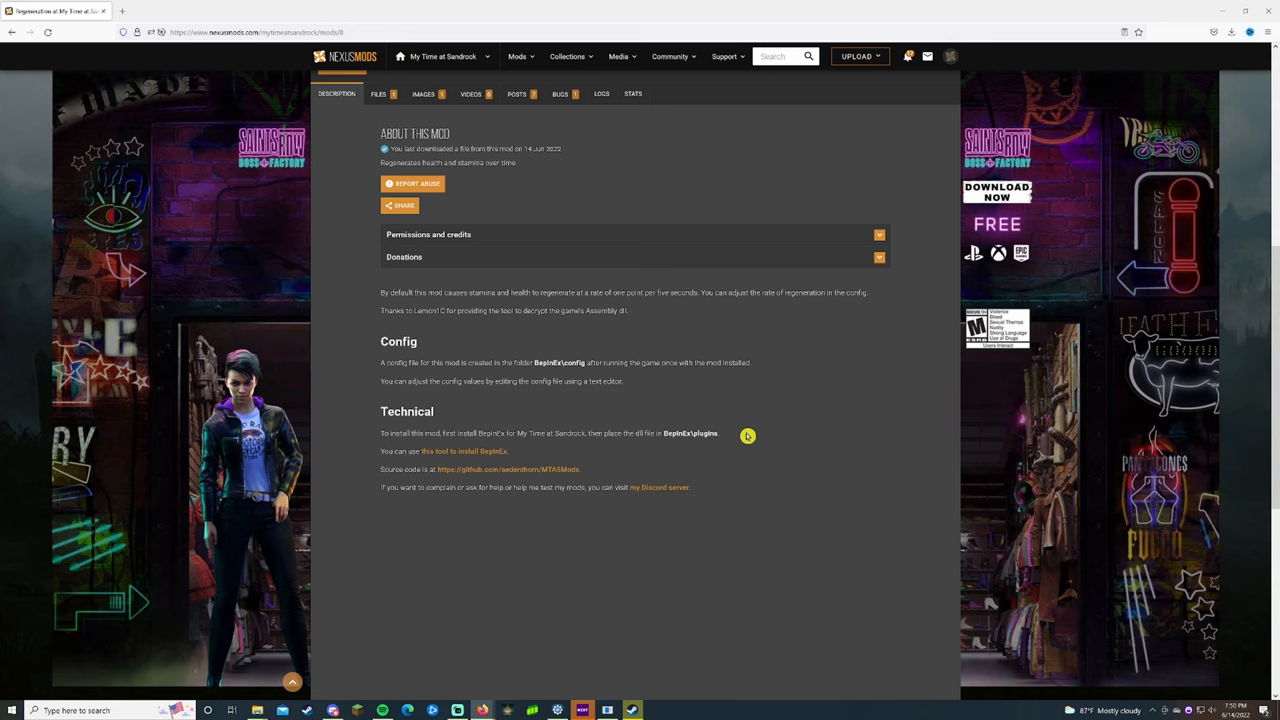
pyautogui.click(464, 451)
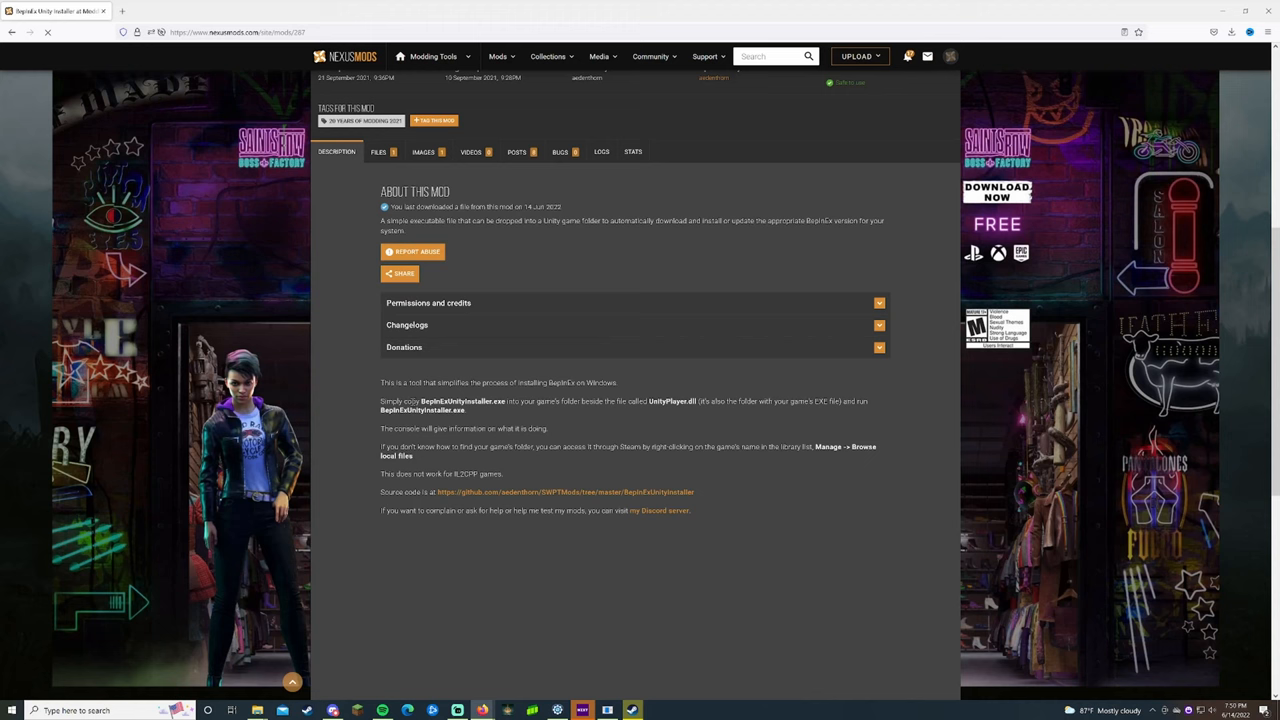
# Step: Manually download the BepInEx Unity Installer main file from its Files tab
pyautogui.click(378, 152)
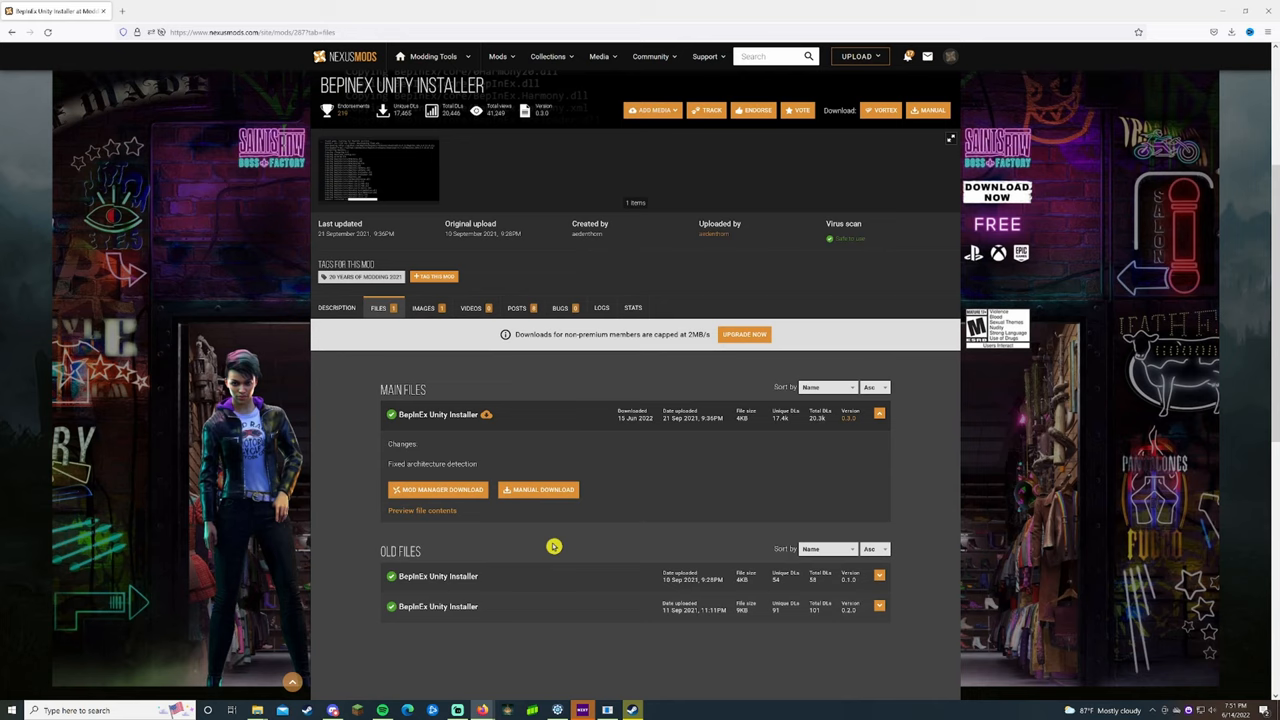
pyautogui.click(538, 489)
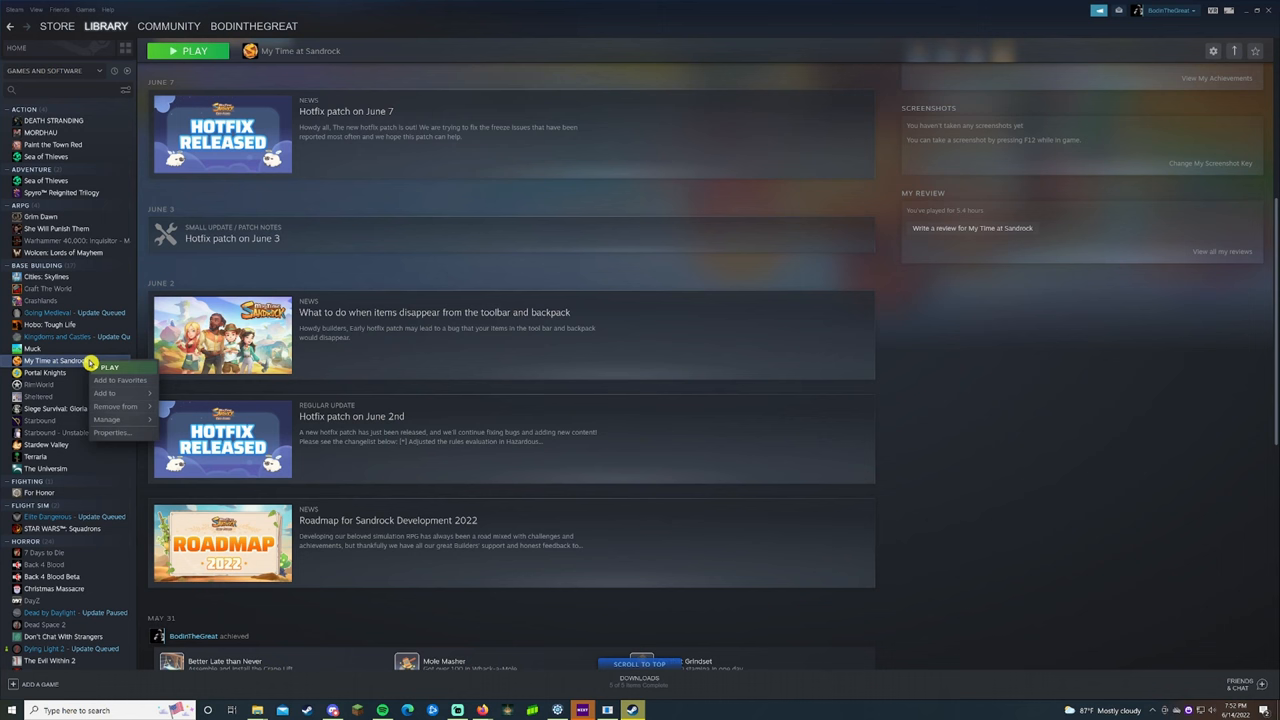
# Step: Browse My Time at Sandrock's local files through its Steam Properties
pyautogui.click(111, 432)
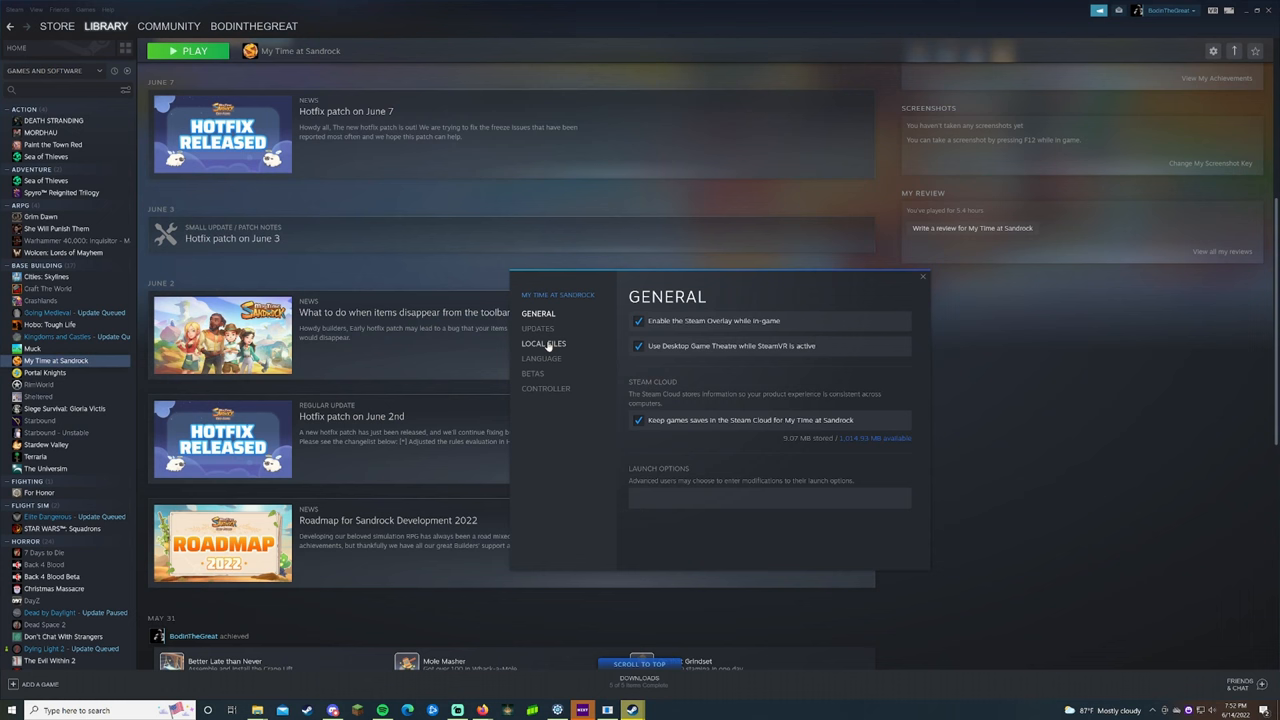
pyautogui.click(543, 343)
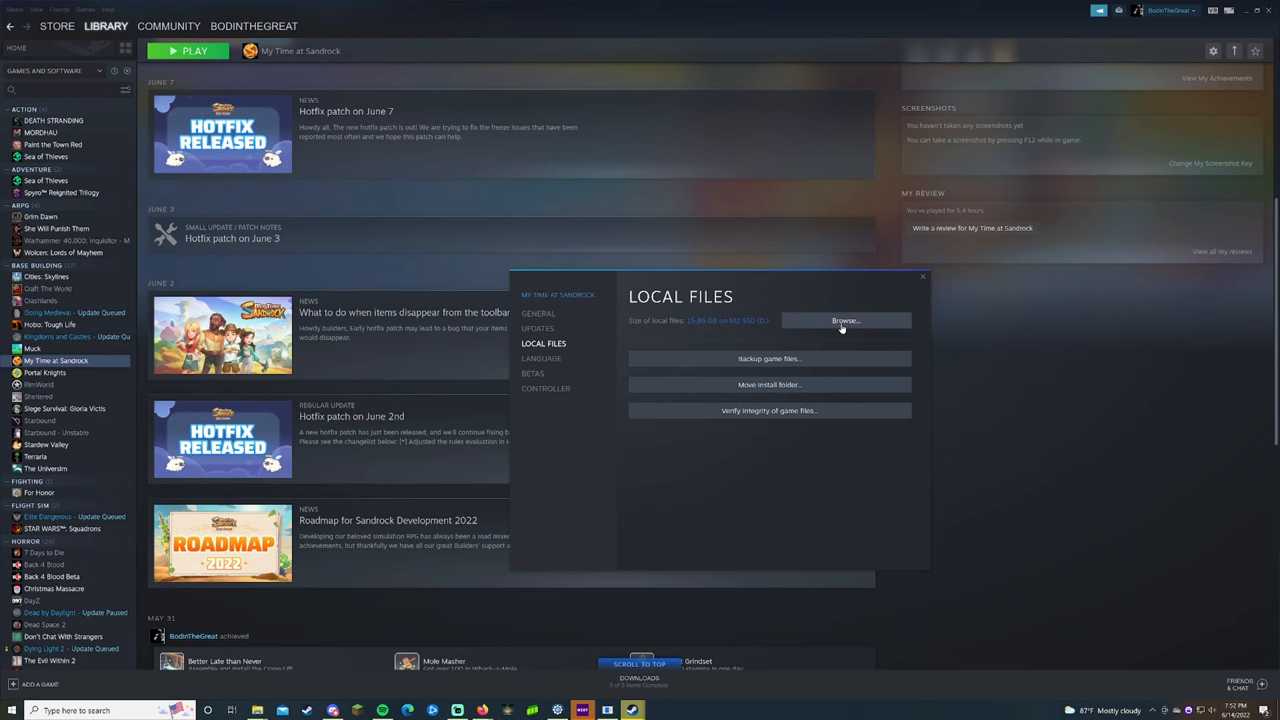
pyautogui.click(845, 320)
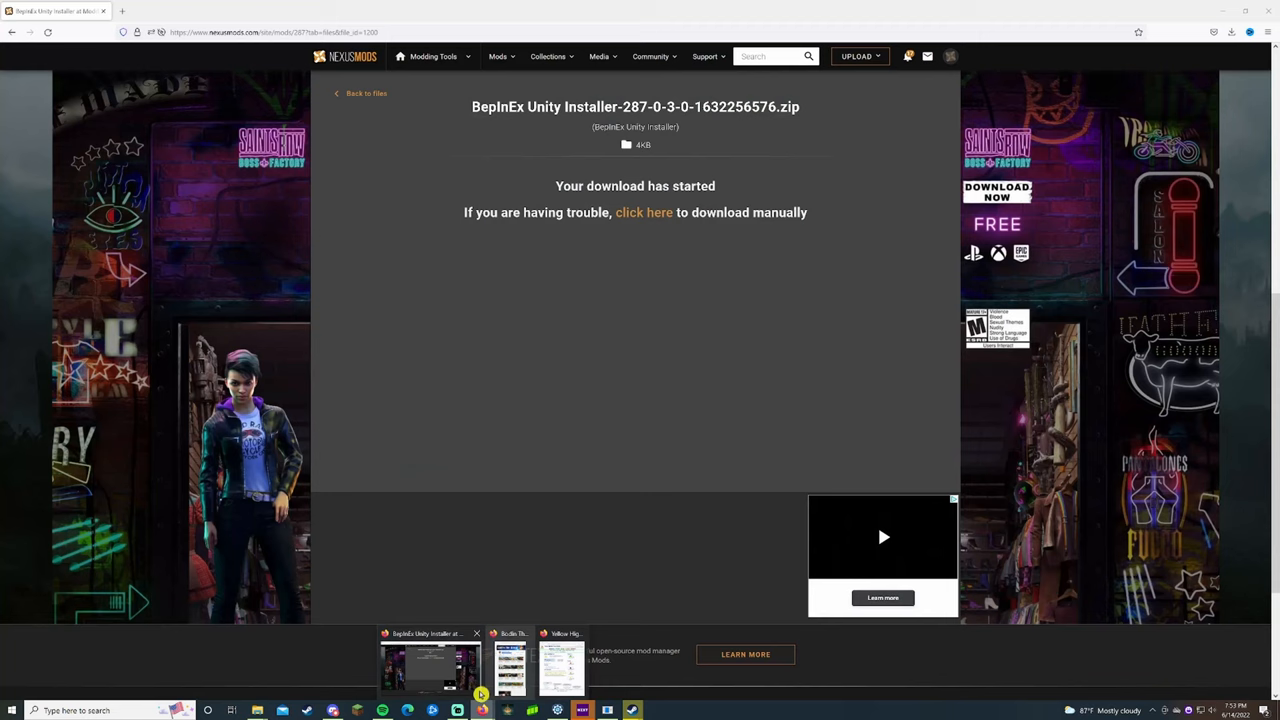
# Step: Switch to the other open browser window while the installer downloads
pyautogui.click(361, 93)
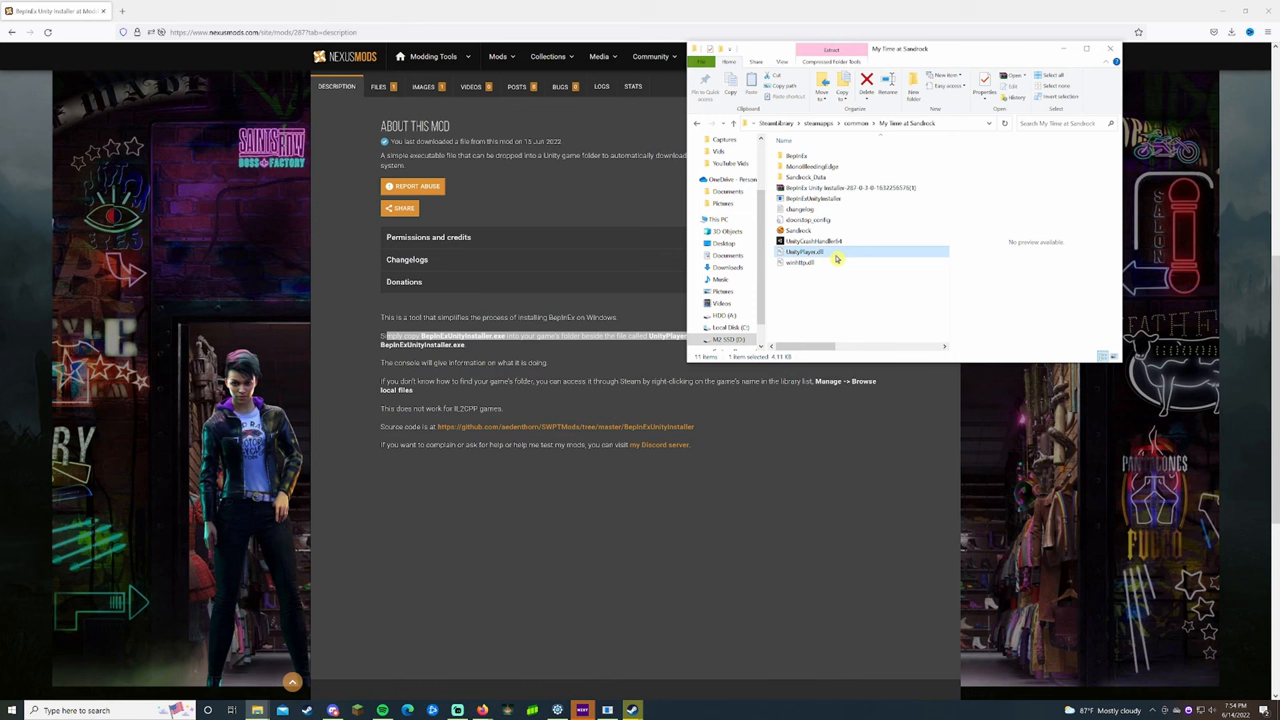
# Step: Run BepInExUnityInstaller.exe from the My Time at Sandrock game folder
pyautogui.click(850, 188)
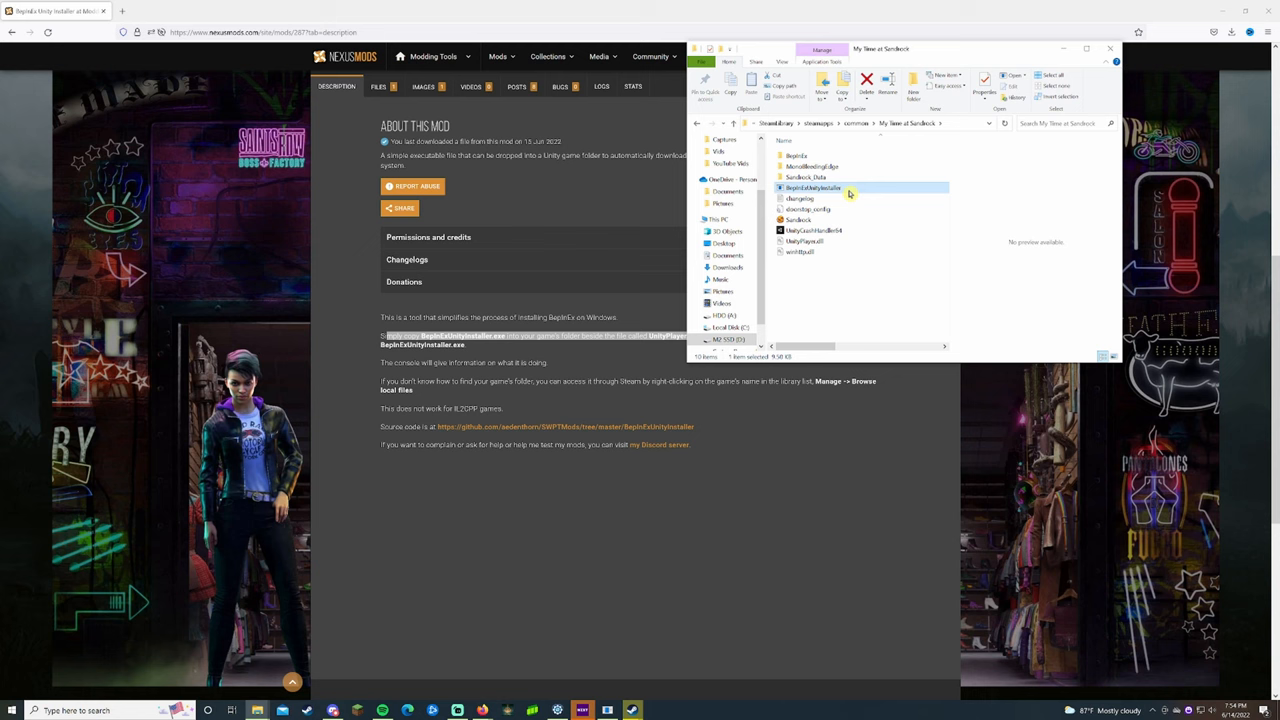
pyautogui.doubleClick(812, 188)
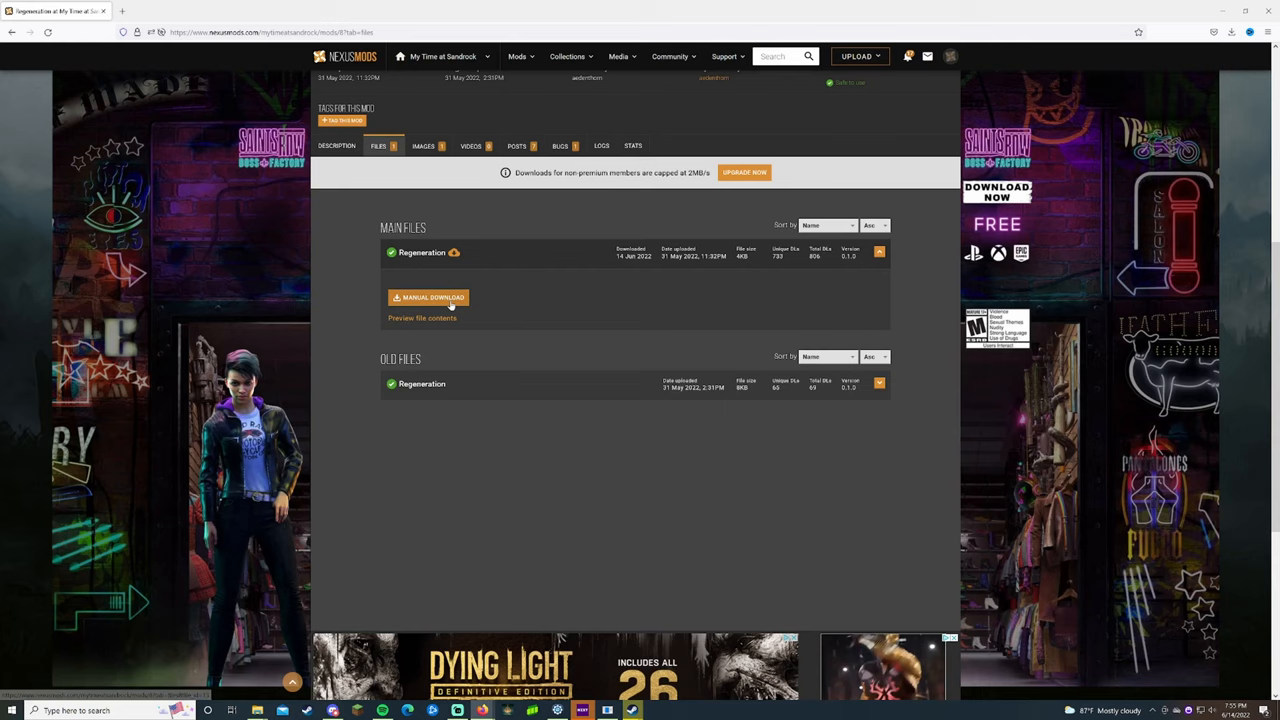
# Step: Manually download Regeneration's main file from its Files tab
pyautogui.click(428, 297)
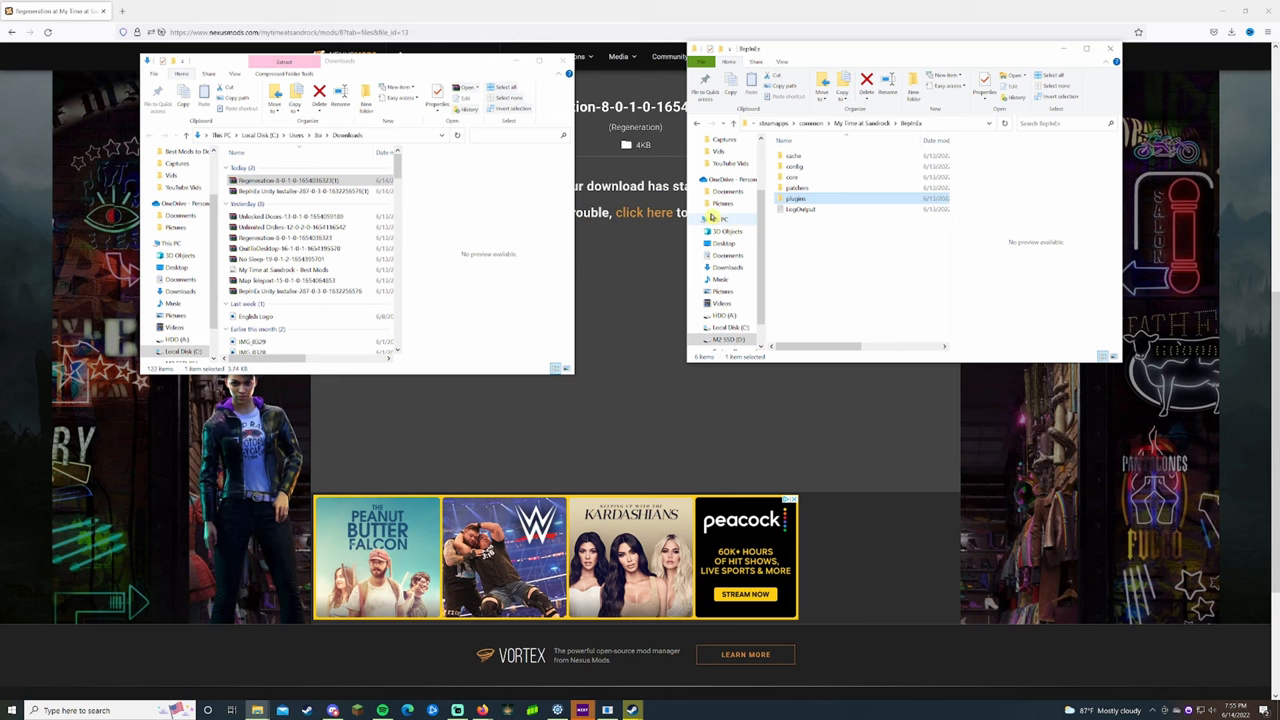
# Step: Copy the Regeneration DLL via its right-click menu for pasting into BepInEx\plugins
pyautogui.rightClick(795, 198)
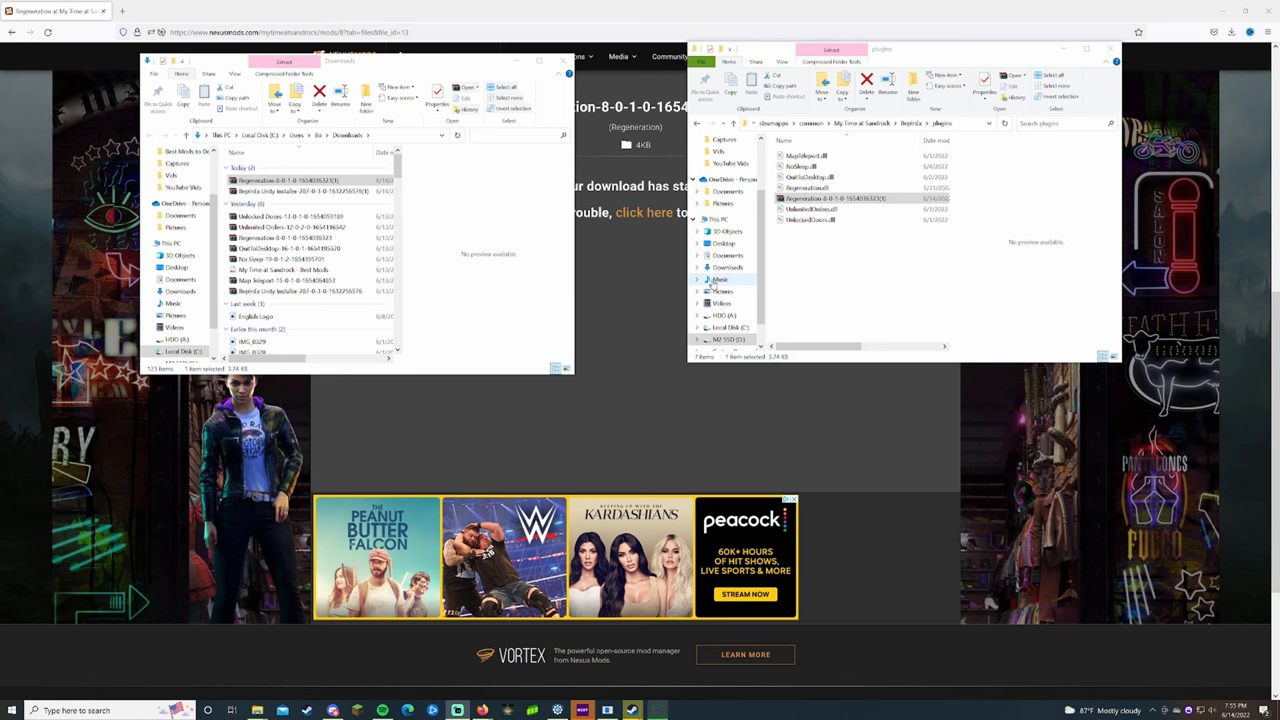
pyautogui.click(838, 198)
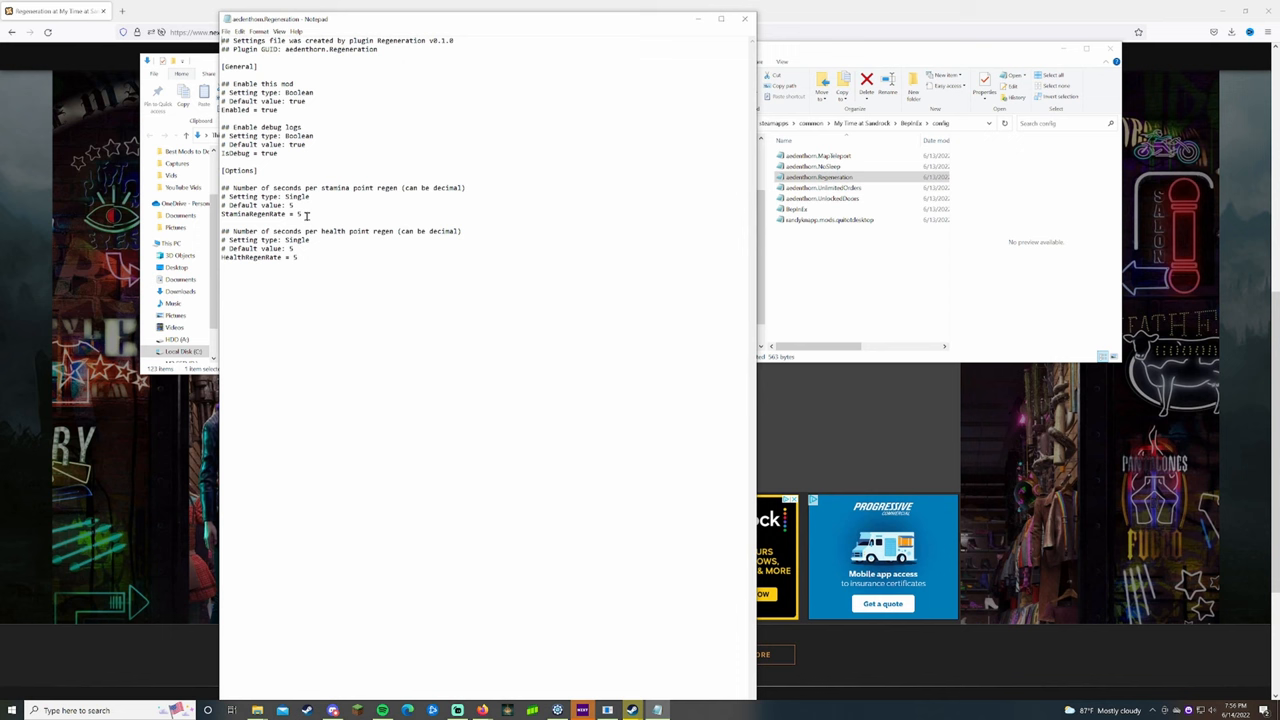
pyautogui.moveTo(744, 19)
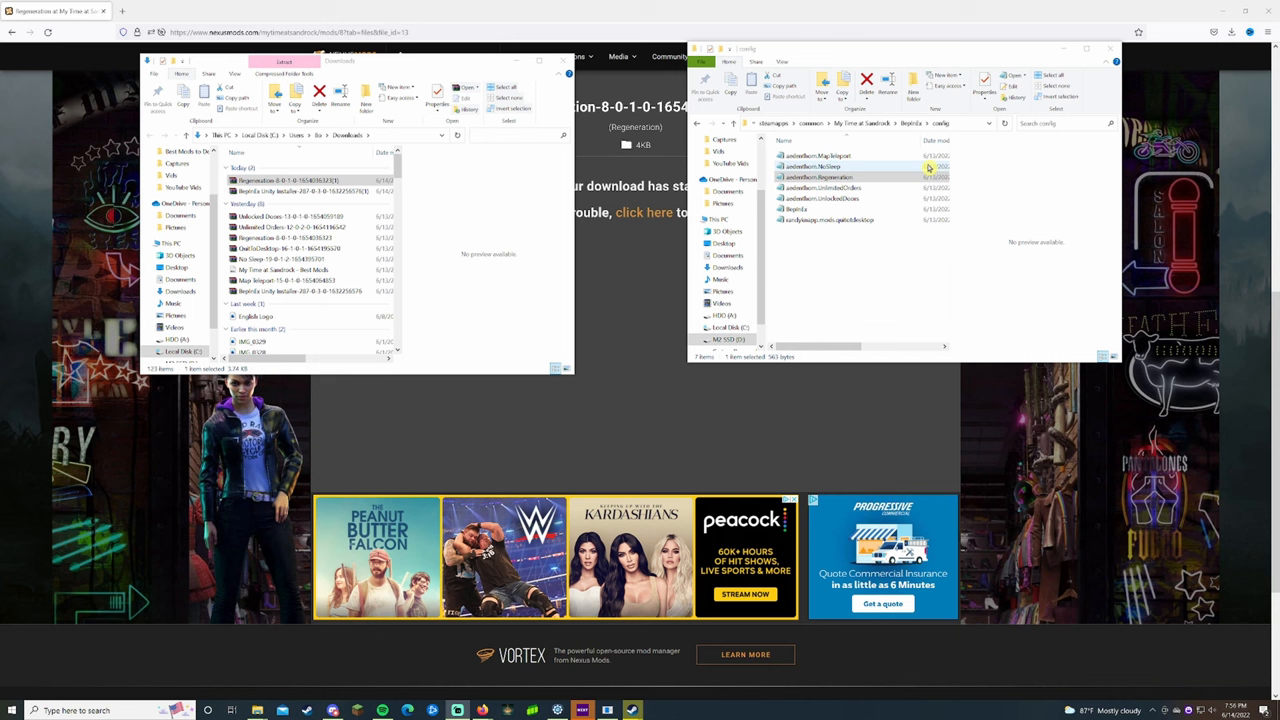
pyautogui.moveTo(908, 170)
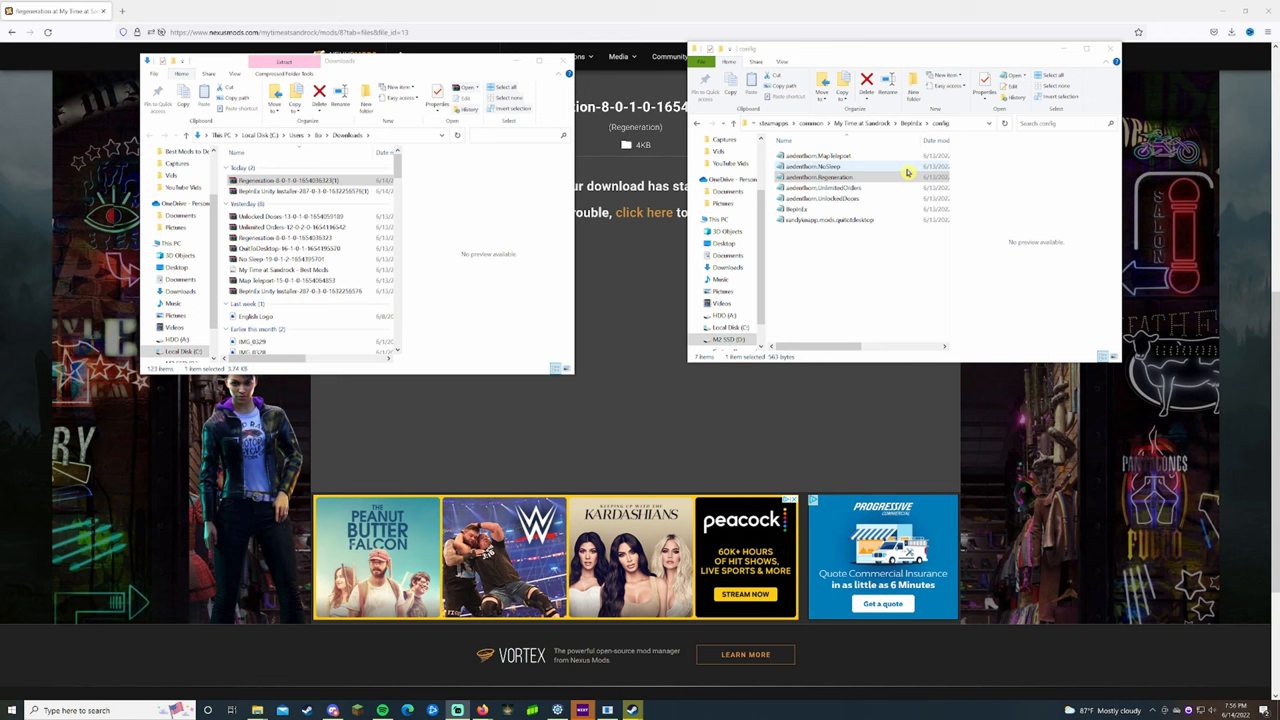